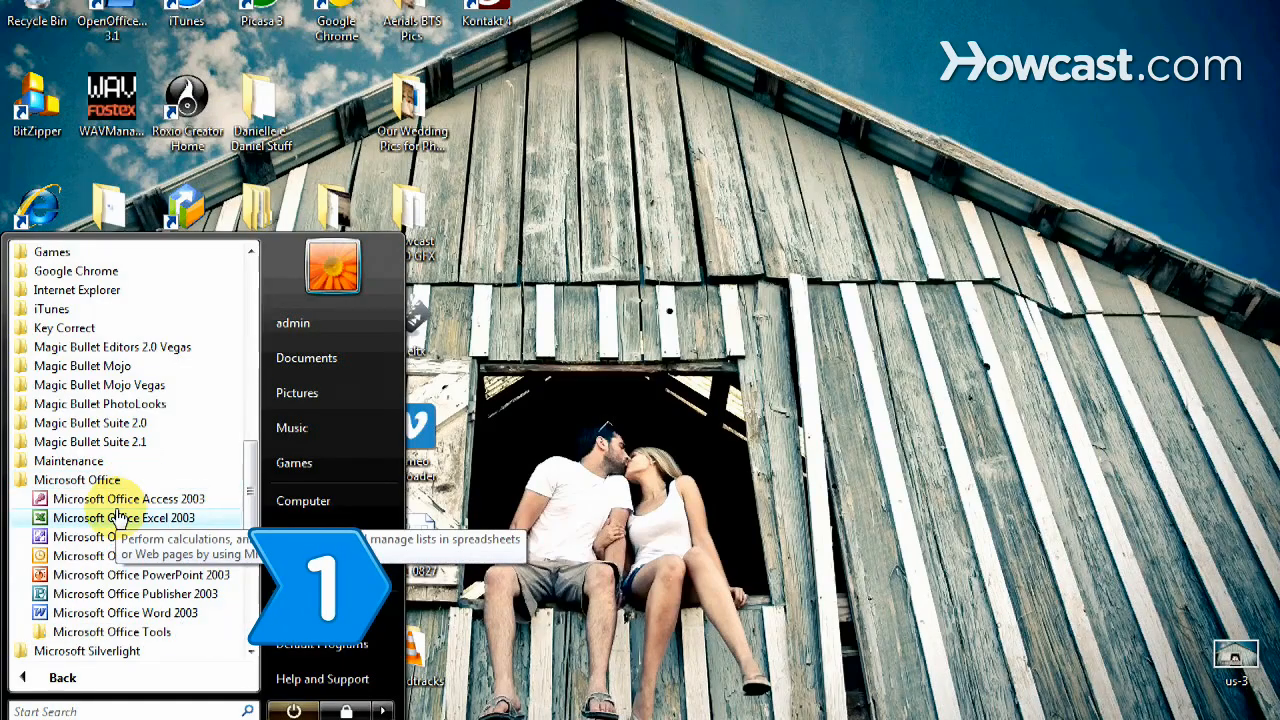
# - Launch Microsoft Office Excel 2003 from the Start menu to a blank workbook
pyautogui.click(128, 516)
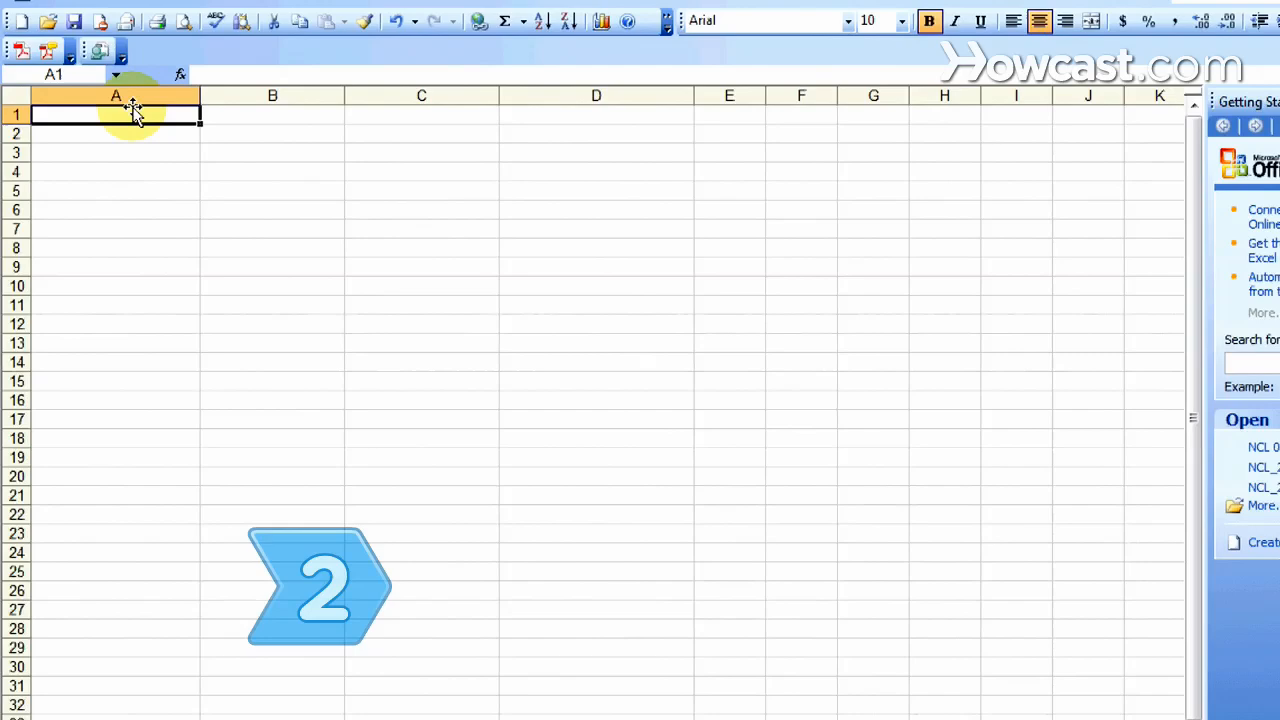
# - Enter bold centered headings Bill Names, Due Date, Total Balance, Monthly Payment Amount and start Car Payment
pyautogui.write('B')
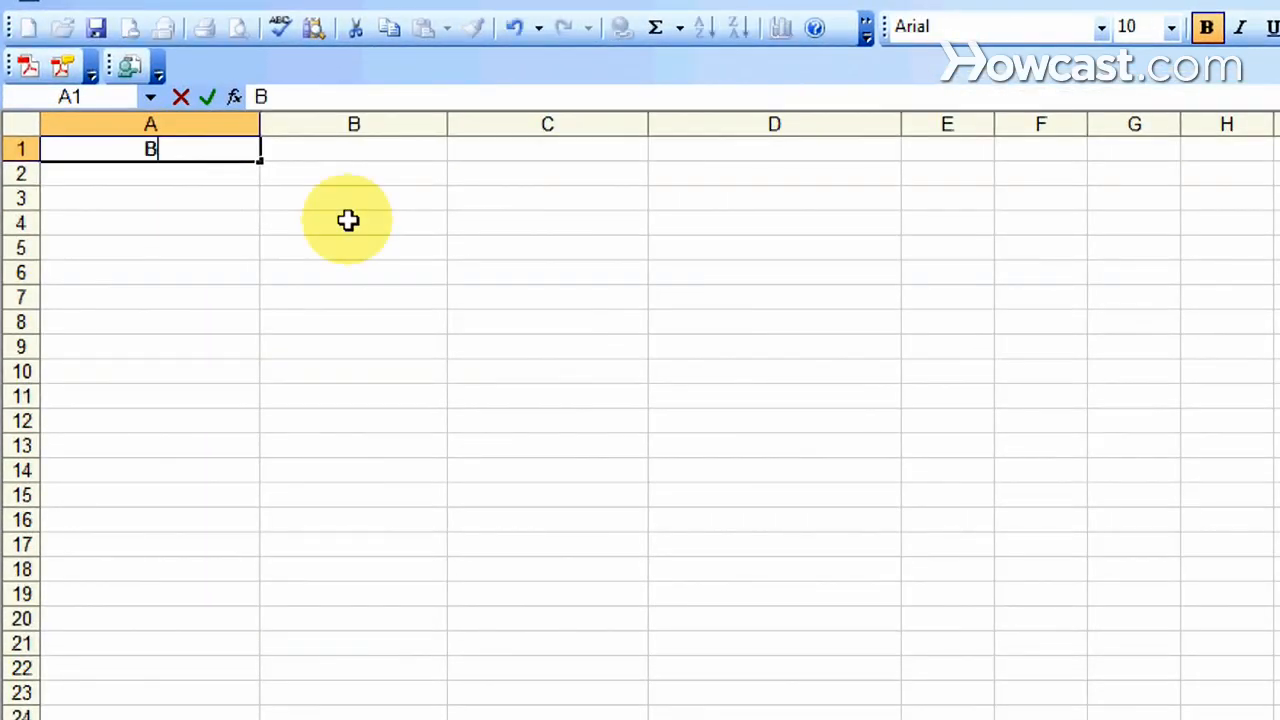
pyautogui.write('Due Date')
pyautogui.click(774, 148)
pyautogui.write('Monthly Payment')
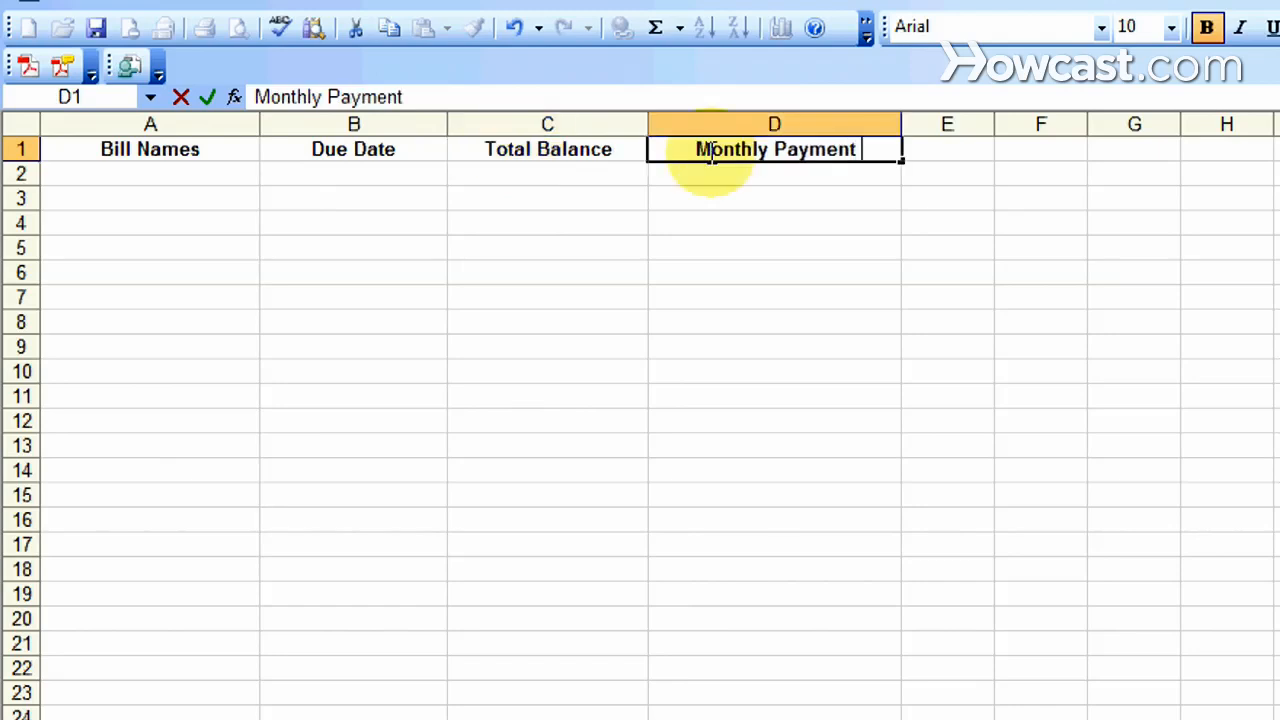
pyautogui.write('Car Payment')
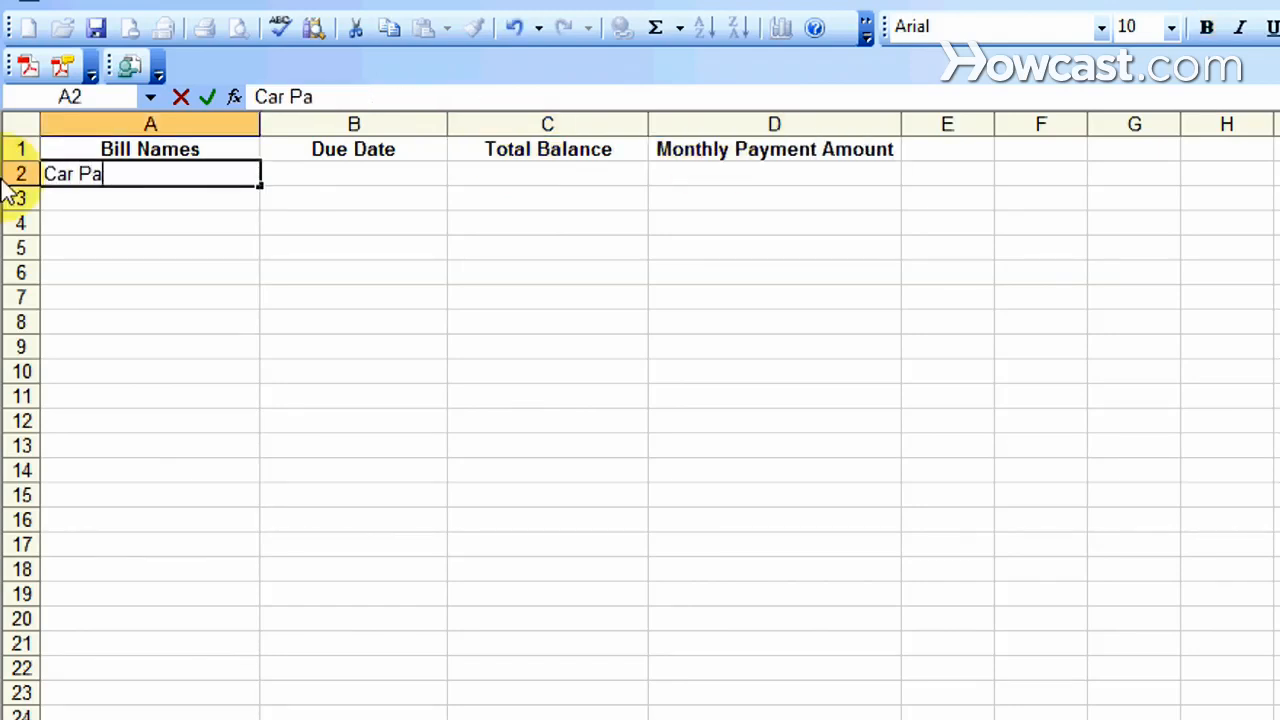
# - List Car Payment, Cell Phone, Insurance, Rent and Credit Card bills with due dates like 1st and payments
pyautogui.write('1st')
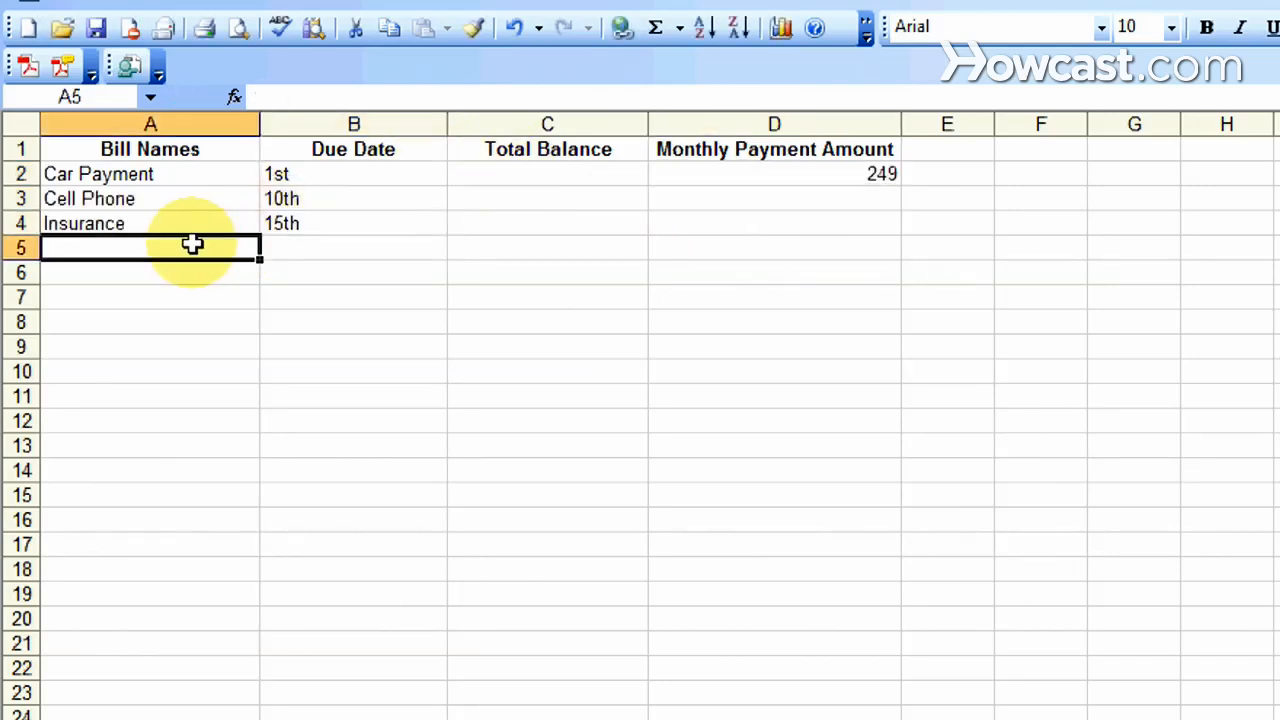
pyautogui.write('Rent')
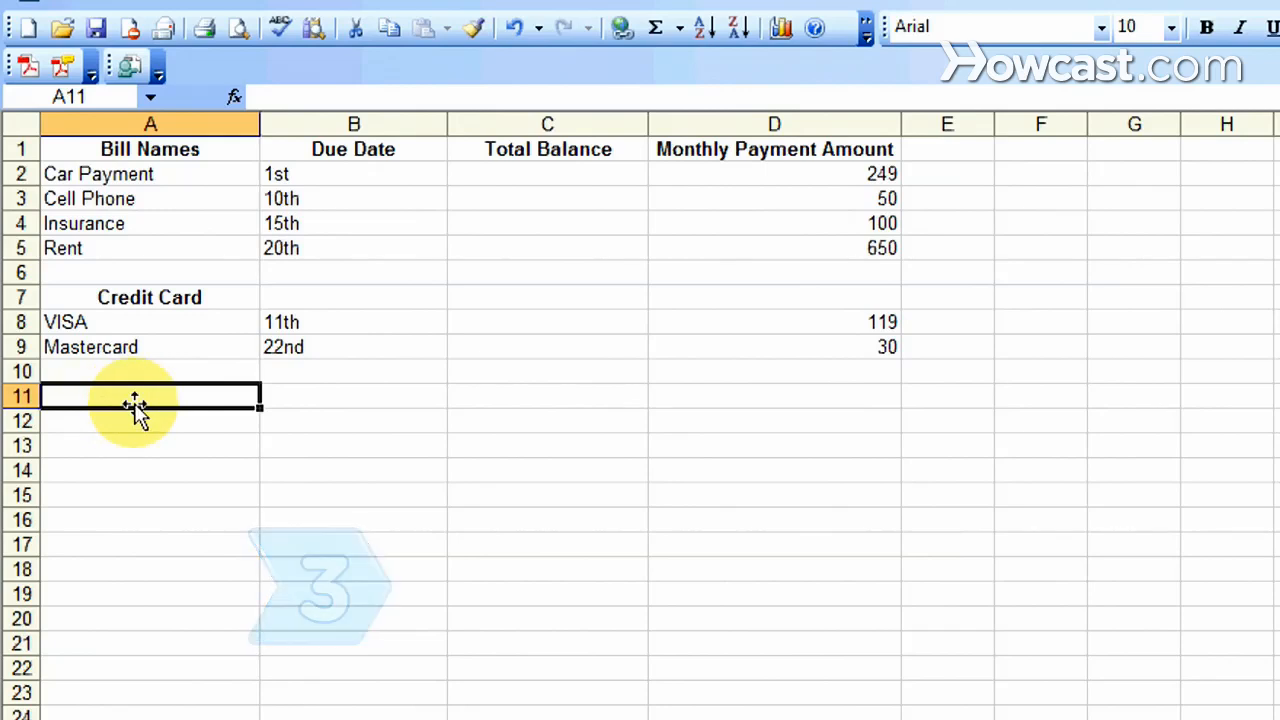
# - Add a bold TOTAL row in A12 and a SUM of monthly payments in D12 giving 1198
pyautogui.write('TOTAL')
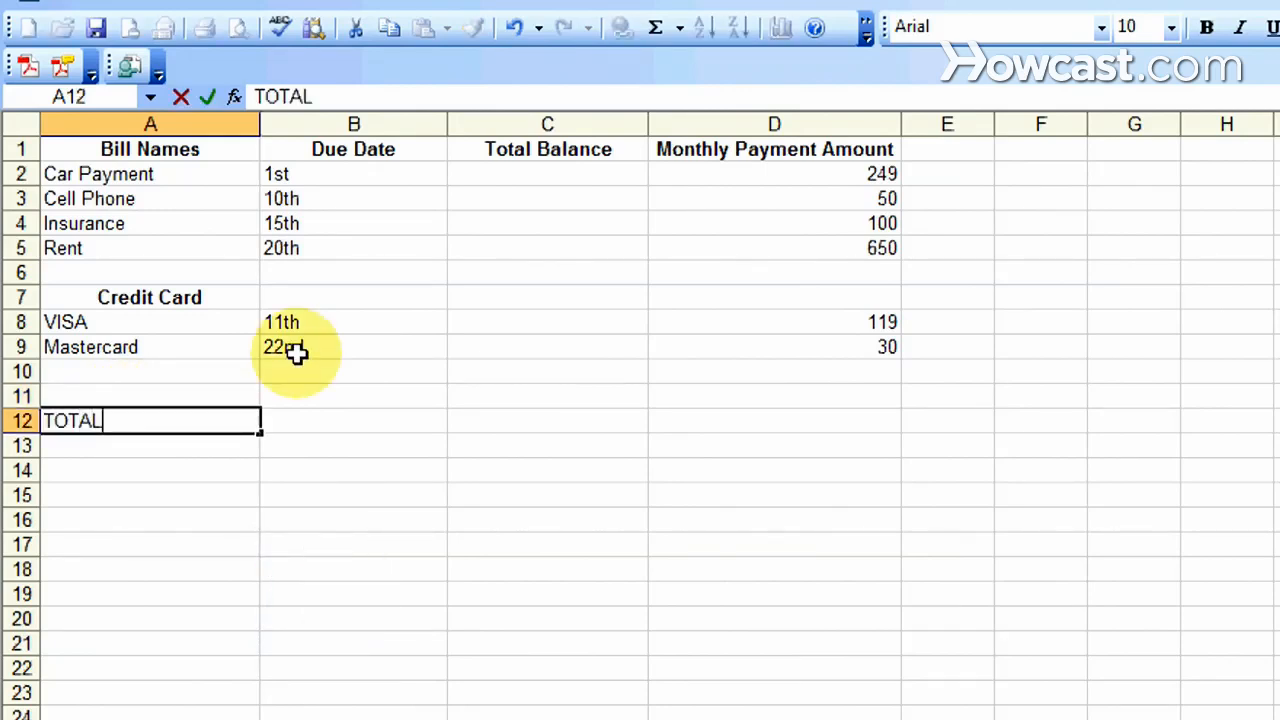
pyautogui.press('Enter')
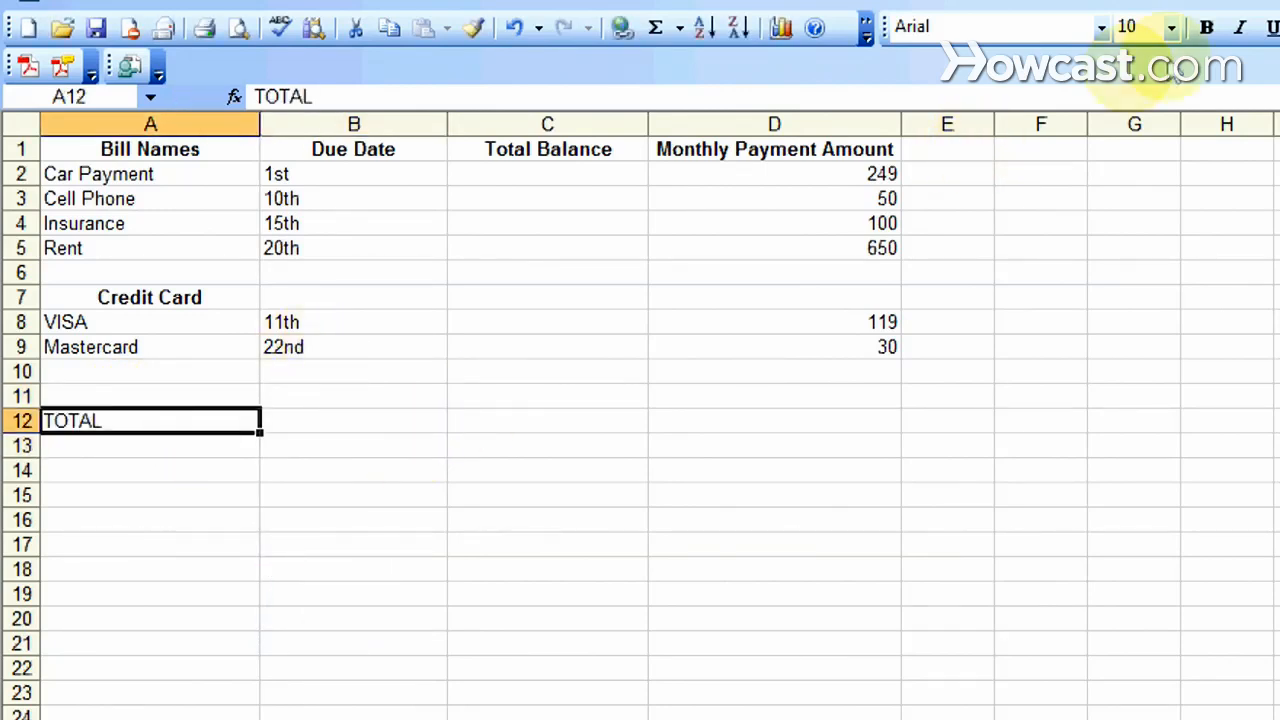
pyautogui.click(1206, 28)
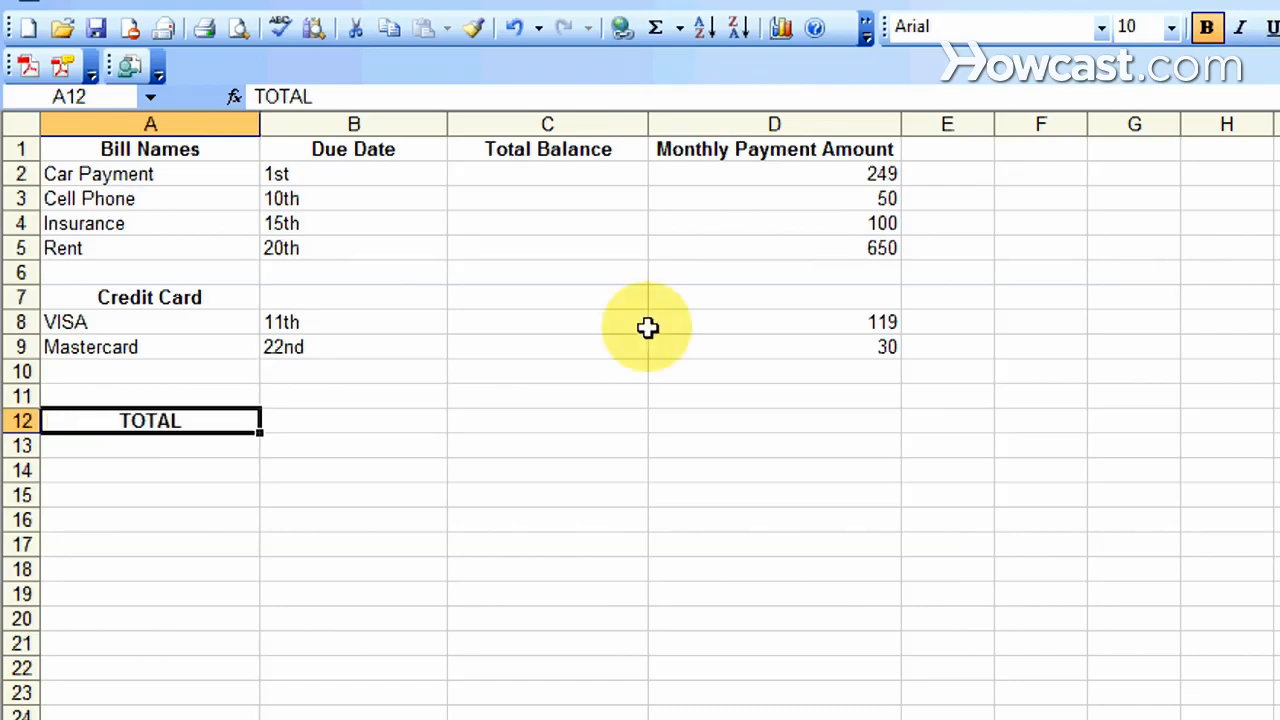
pyautogui.click(774, 420)
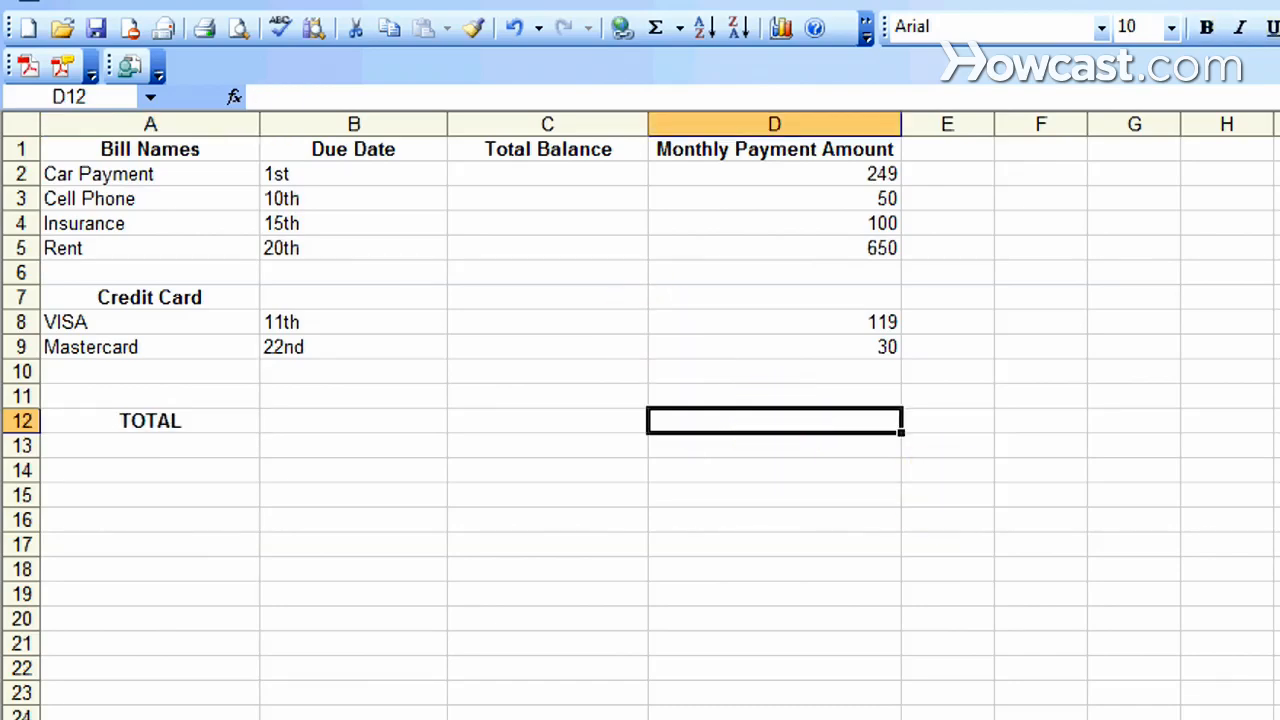
pyautogui.click(234, 96)
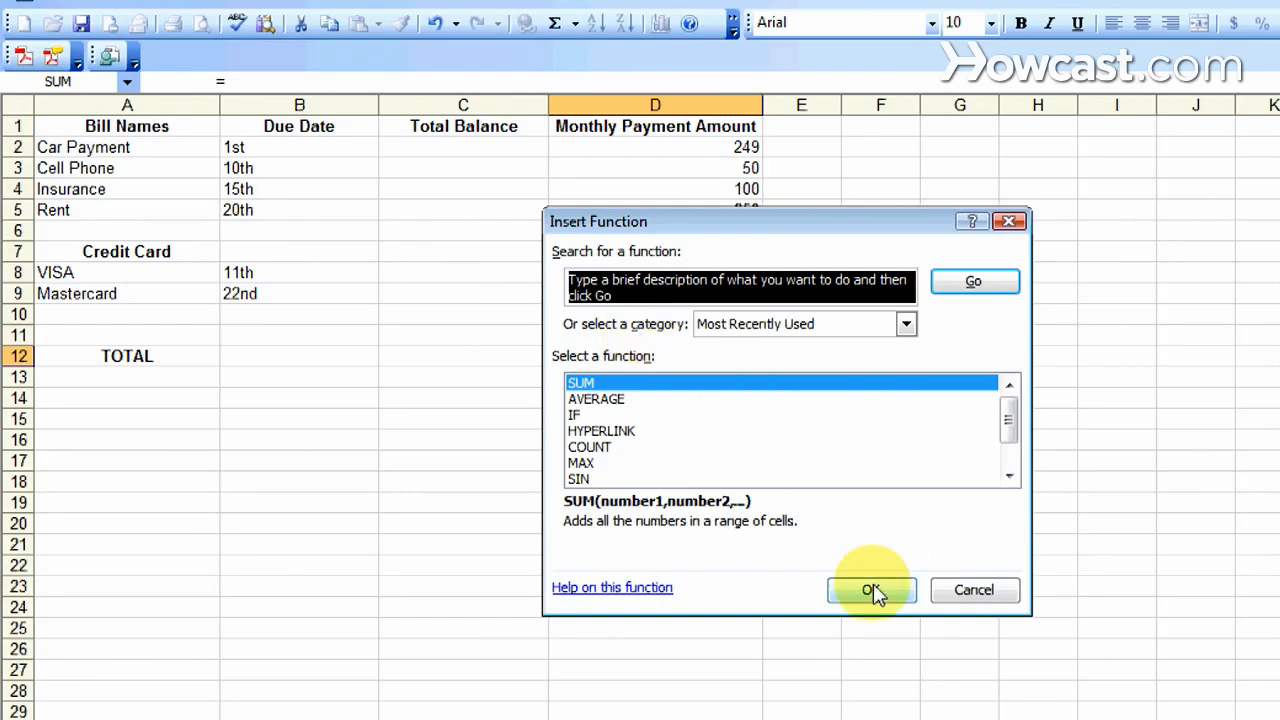
pyautogui.click(870, 590)
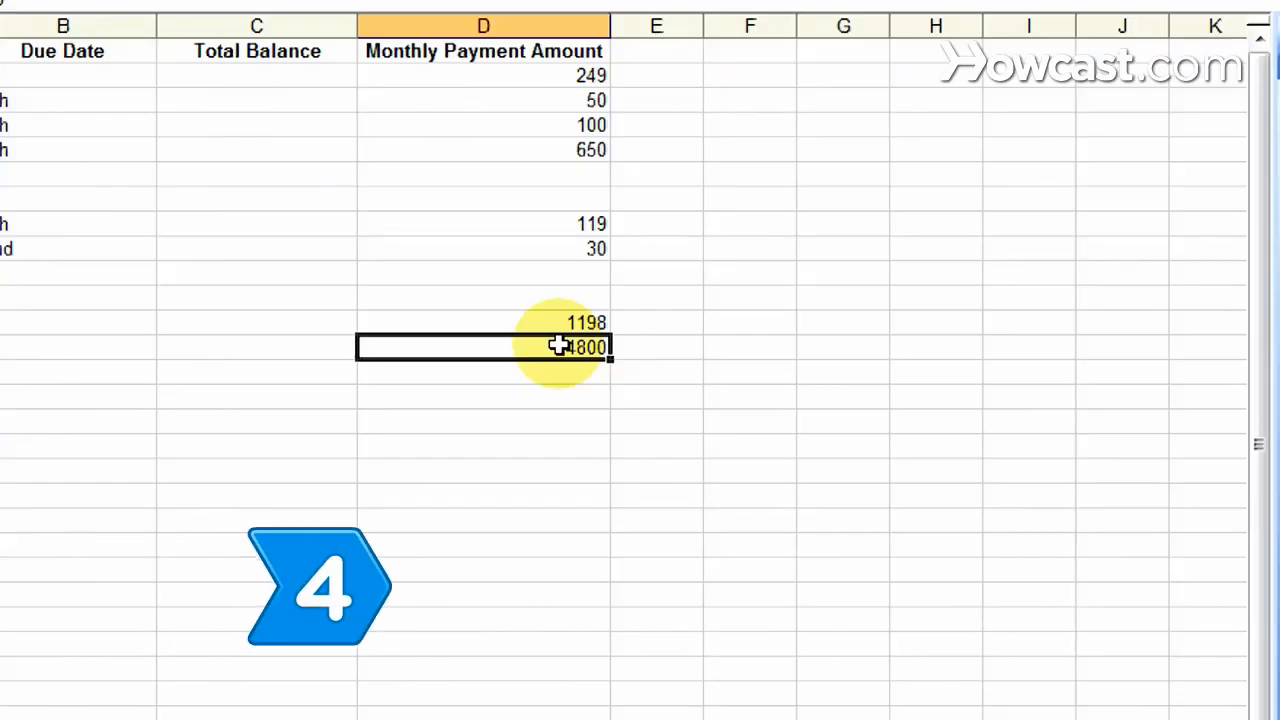
pyautogui.click(484, 320)
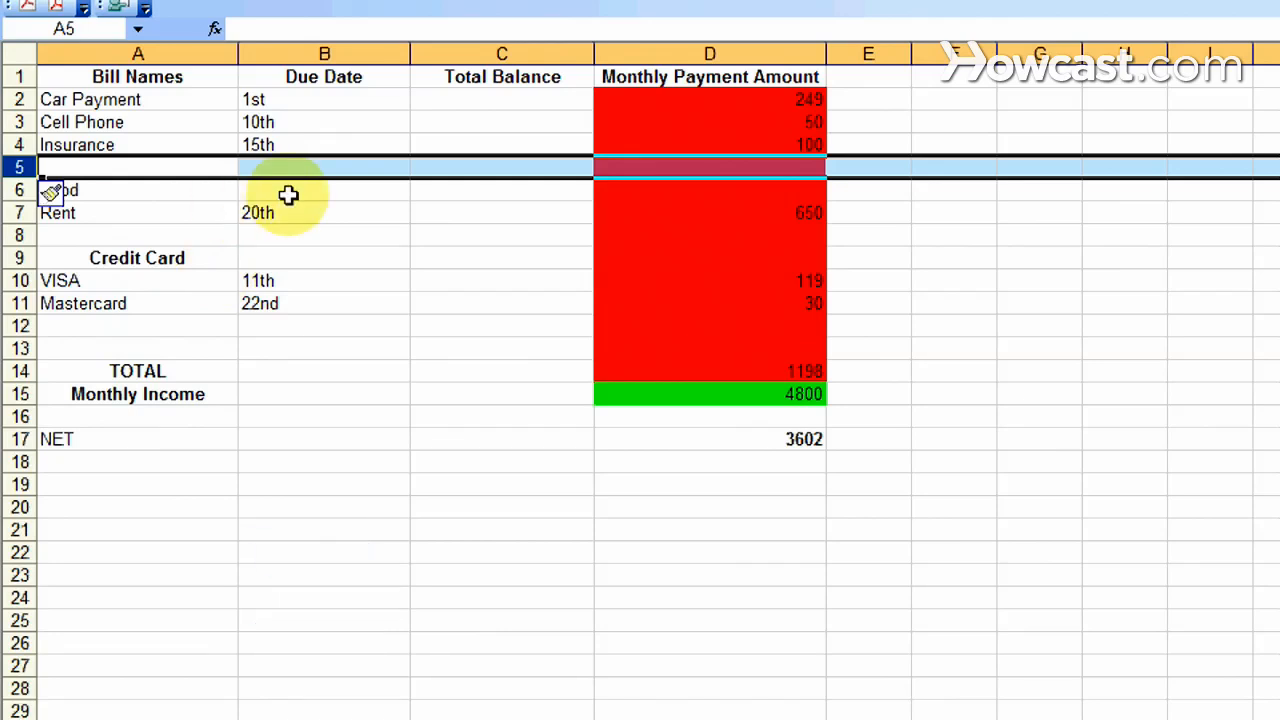
# - Insert Coffee, Movies and Gas bill rows raising TOTAL to 1833, then act on the Total Balance range
pyautogui.write('Gas')
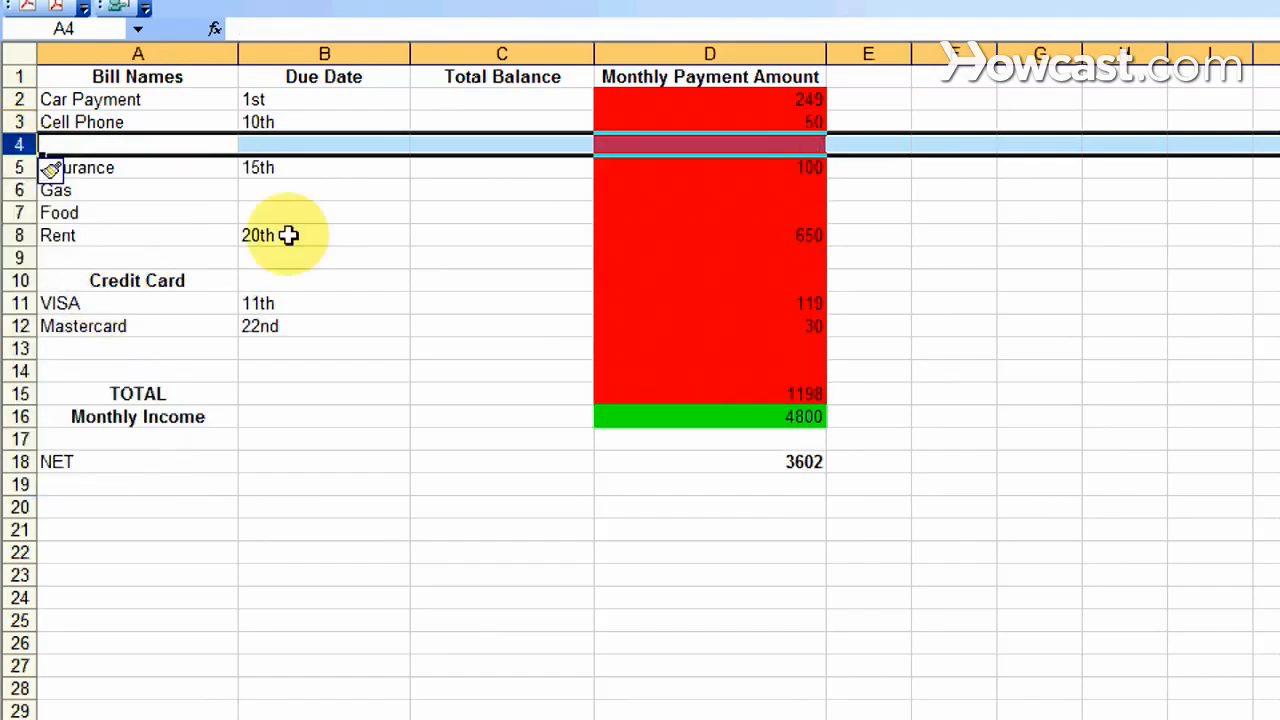
pyautogui.write('Movie')
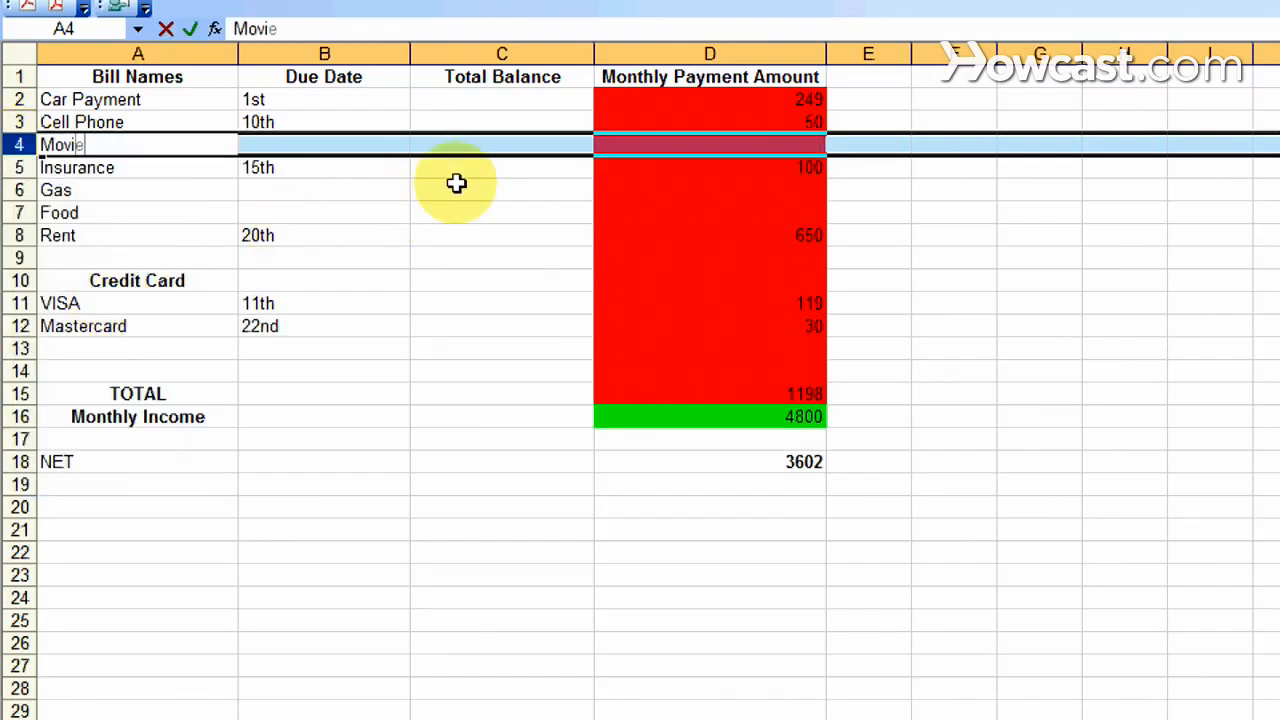
pyautogui.rightClick(18, 144)
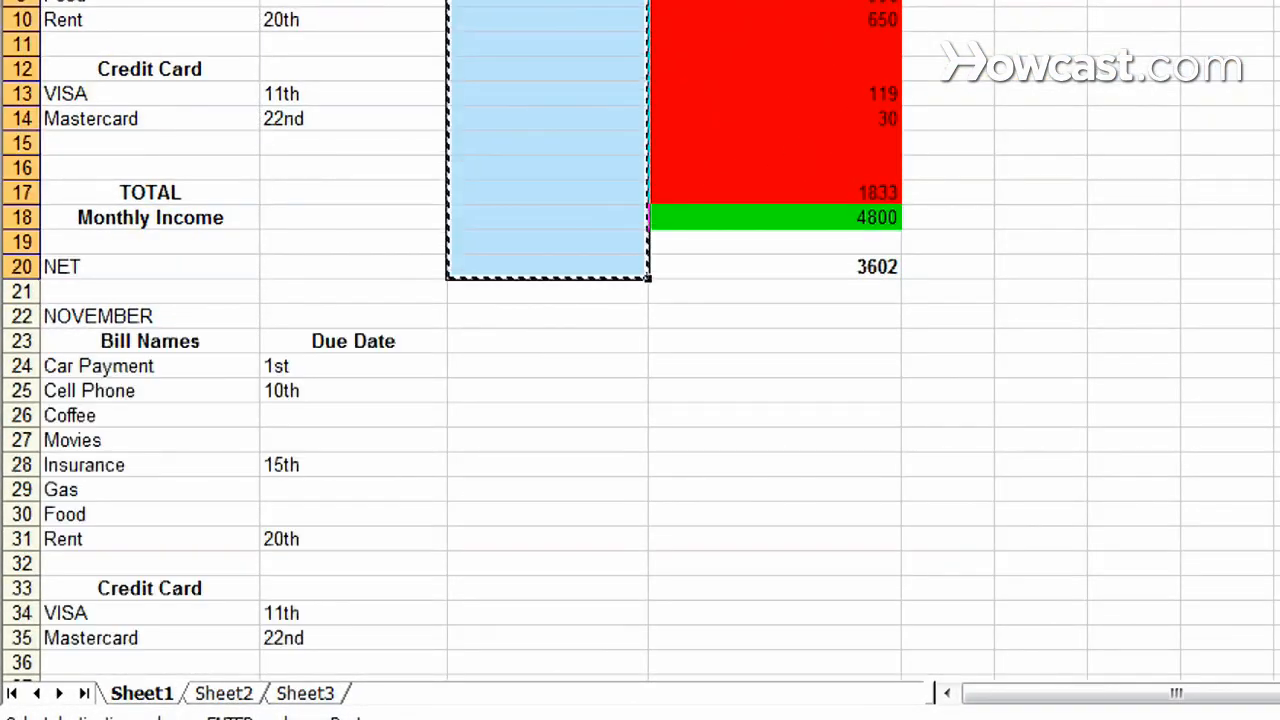
pyautogui.rightClick(548, 140)
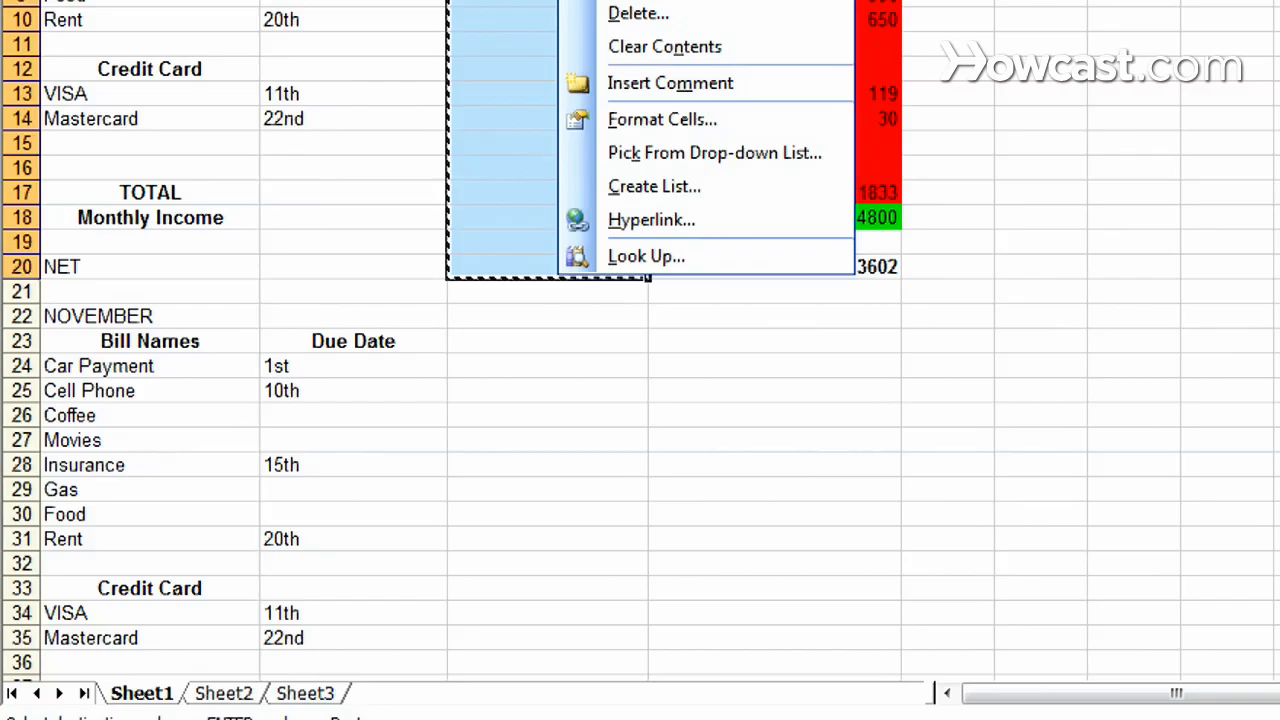